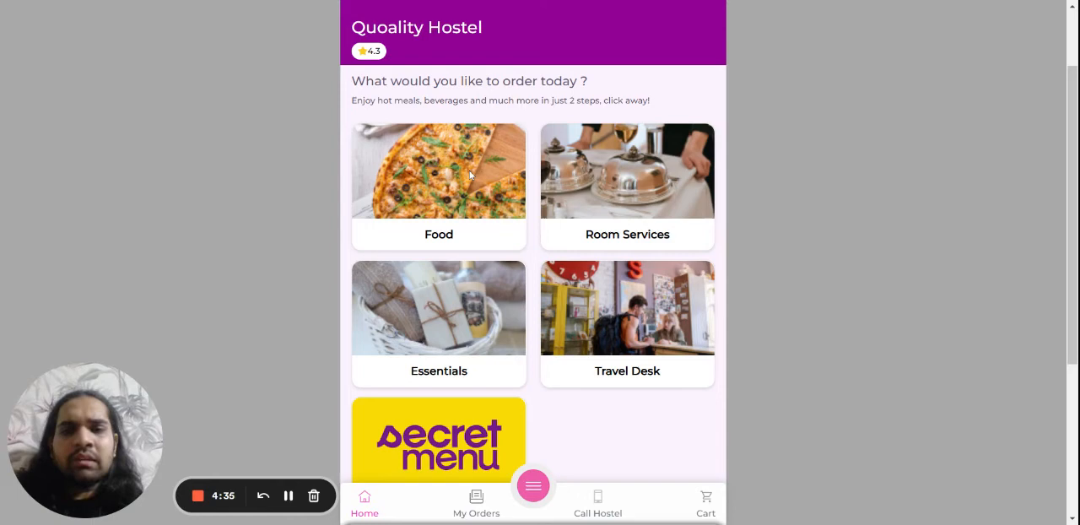
# - Add Banana Shake and Vegetable Sandwich from the Food menu to the cart
pyautogui.click(439, 177)
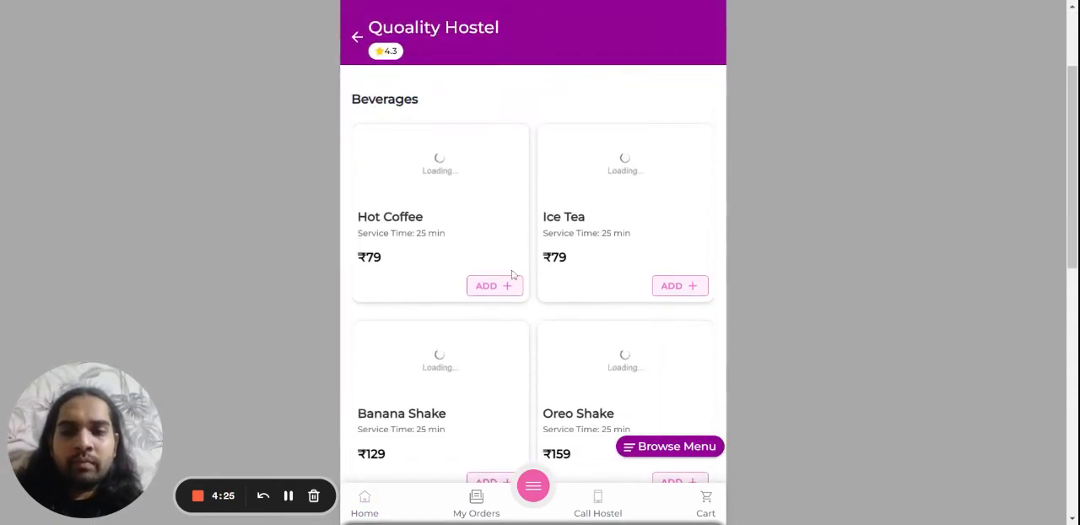
pyautogui.scroll(-3)
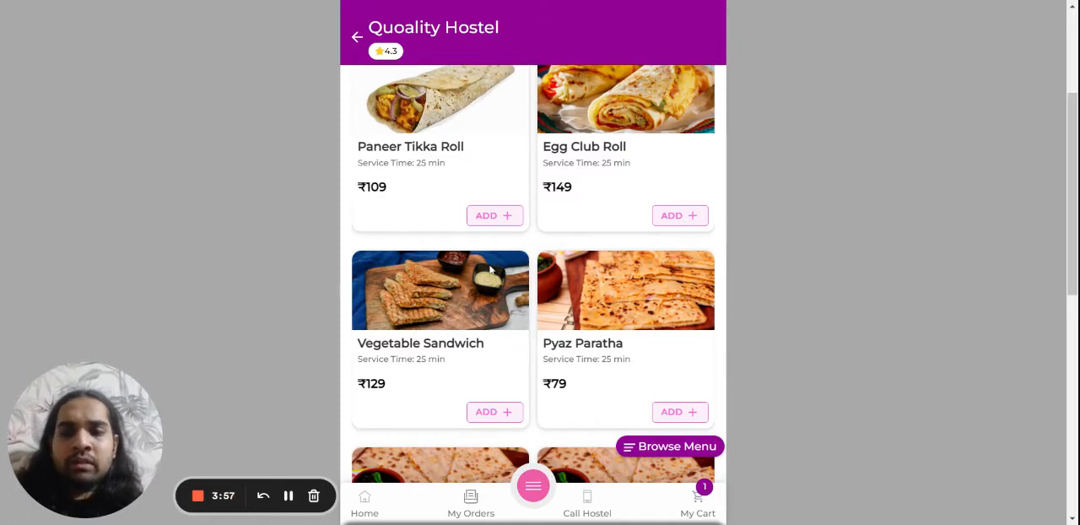
pyautogui.click(494, 412)
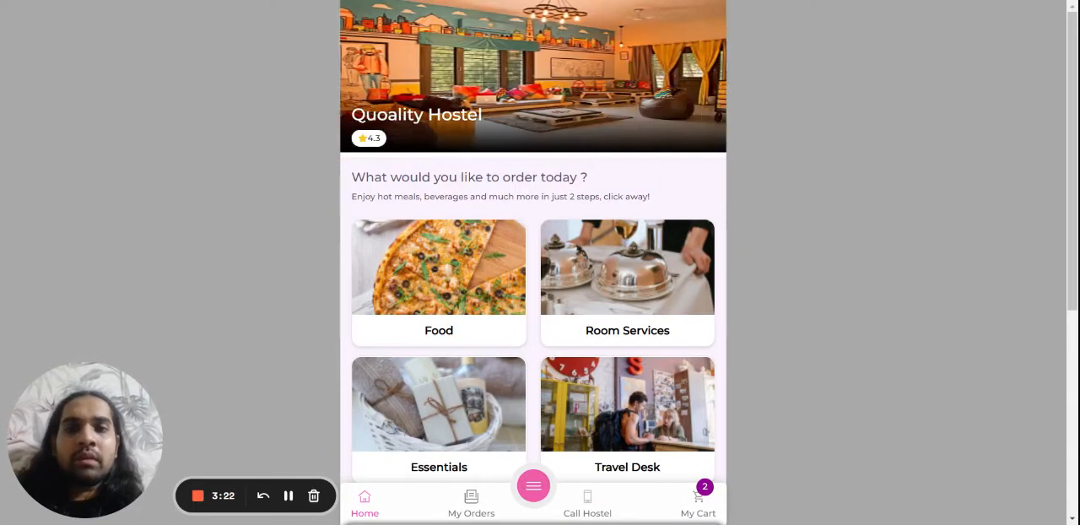
# - Add Call For Cutlery from Room Services and review the three-item ₹258.00 cart
pyautogui.click(627, 282)
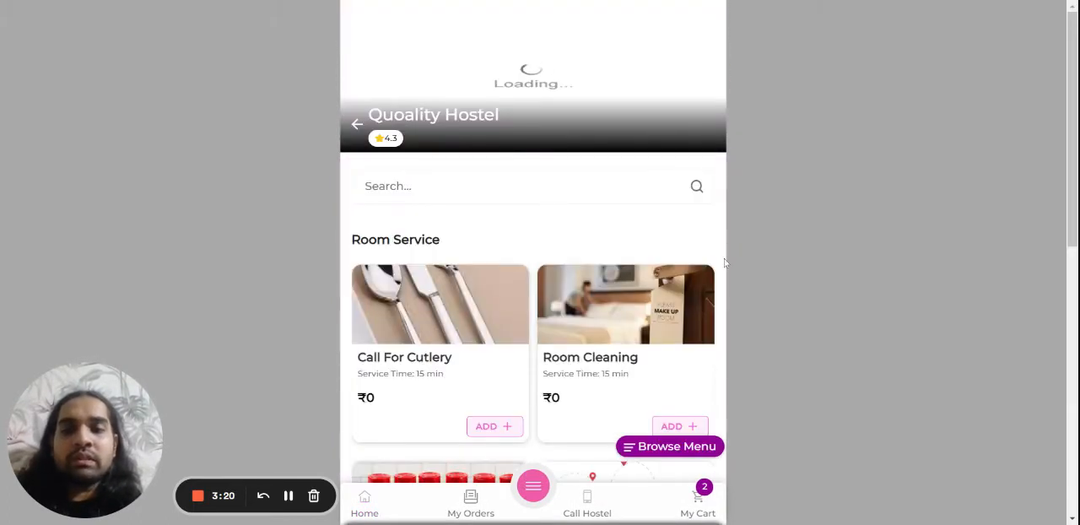
pyautogui.click(495, 425)
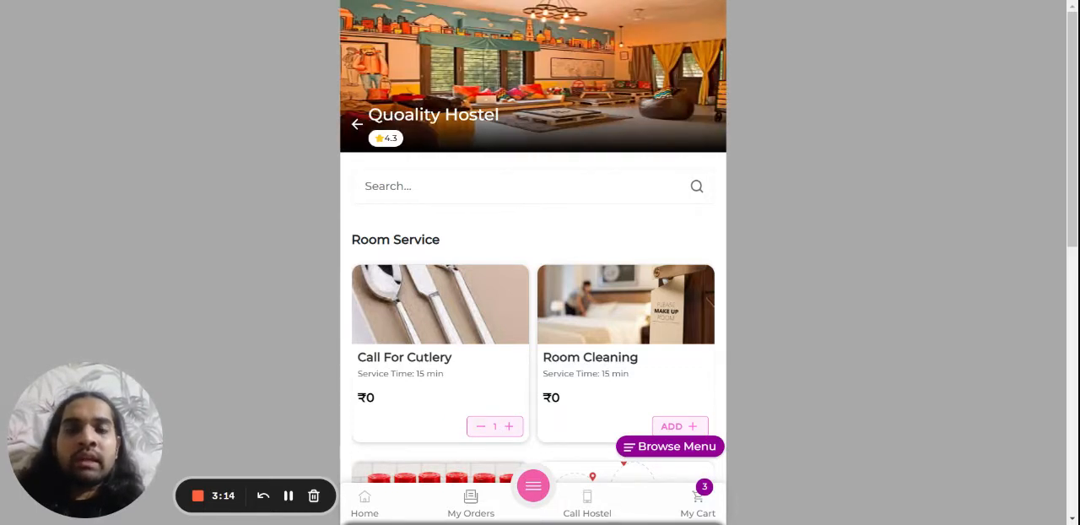
pyautogui.click(698, 502)
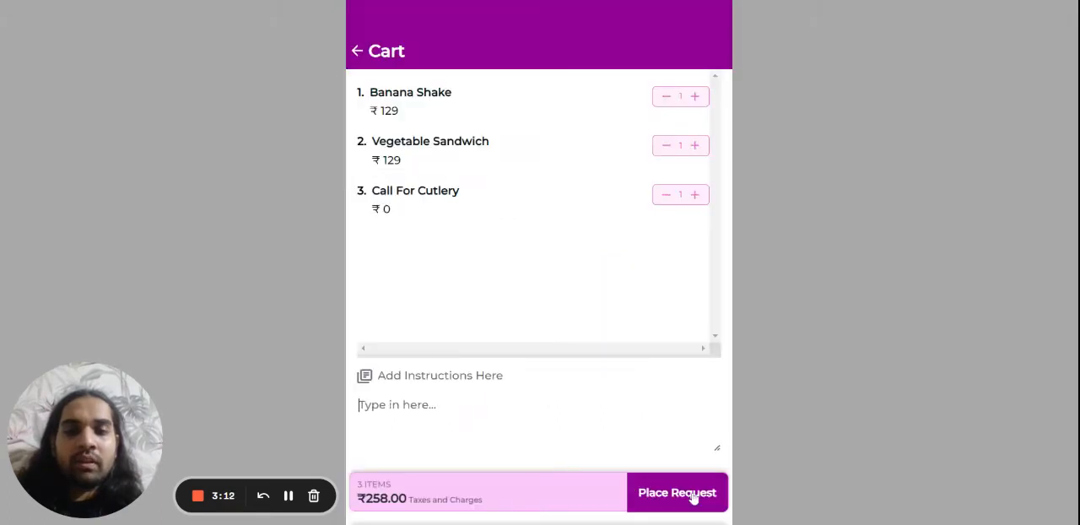
# - Write the note 'make the banana milkshake a bit sweeter and the vegetable sandwich spicer'
pyautogui.click(676, 493)
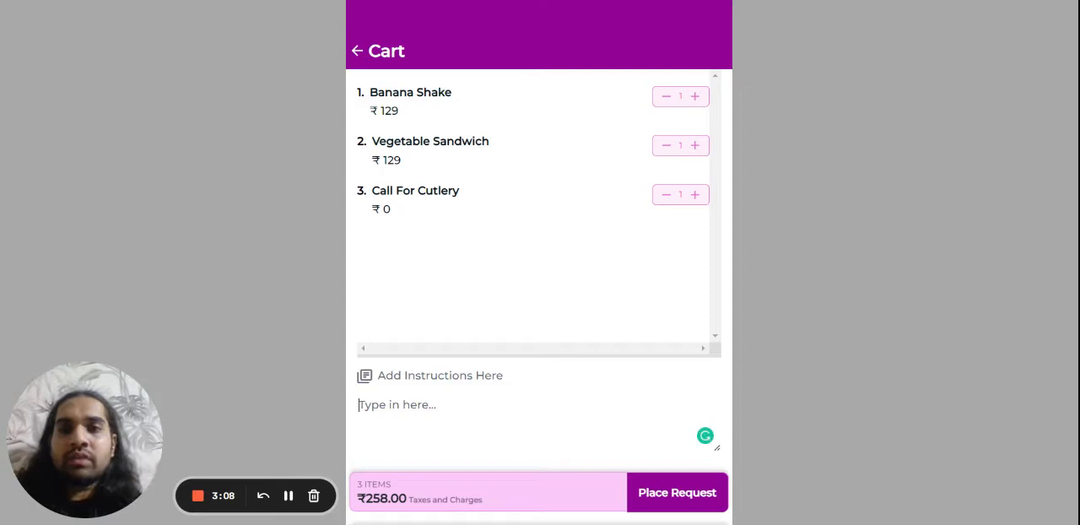
pyautogui.write('mak')
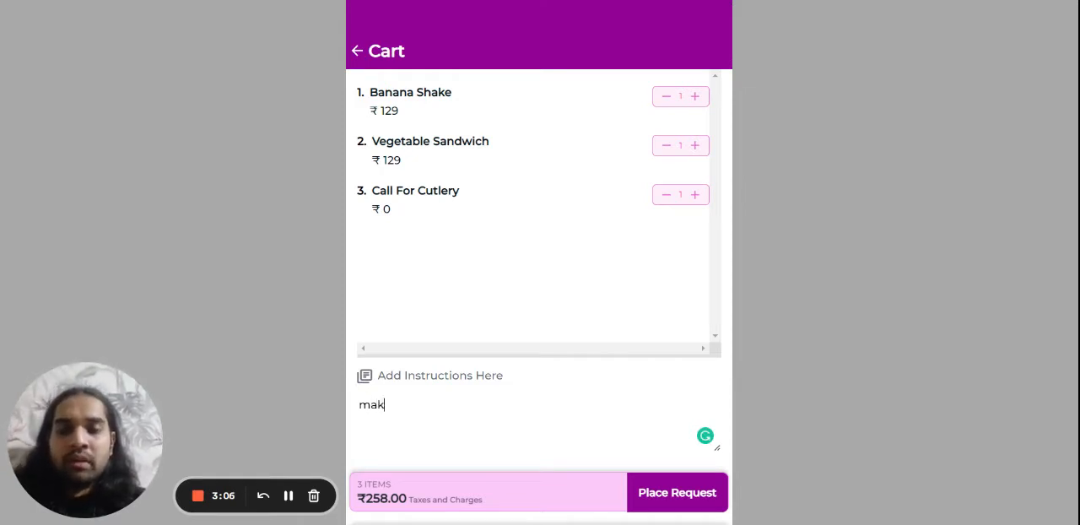
pyautogui.write('e the')
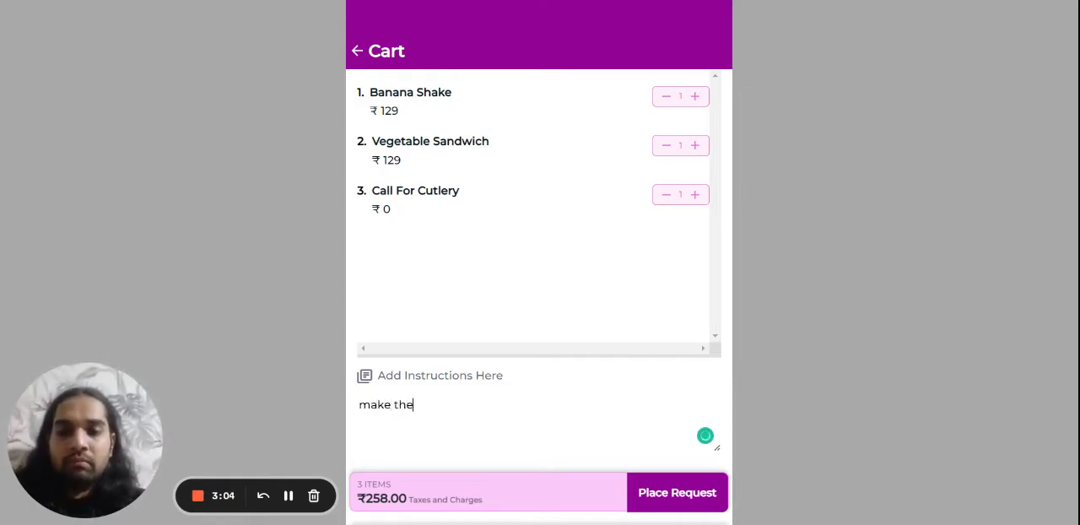
pyautogui.write('banana')
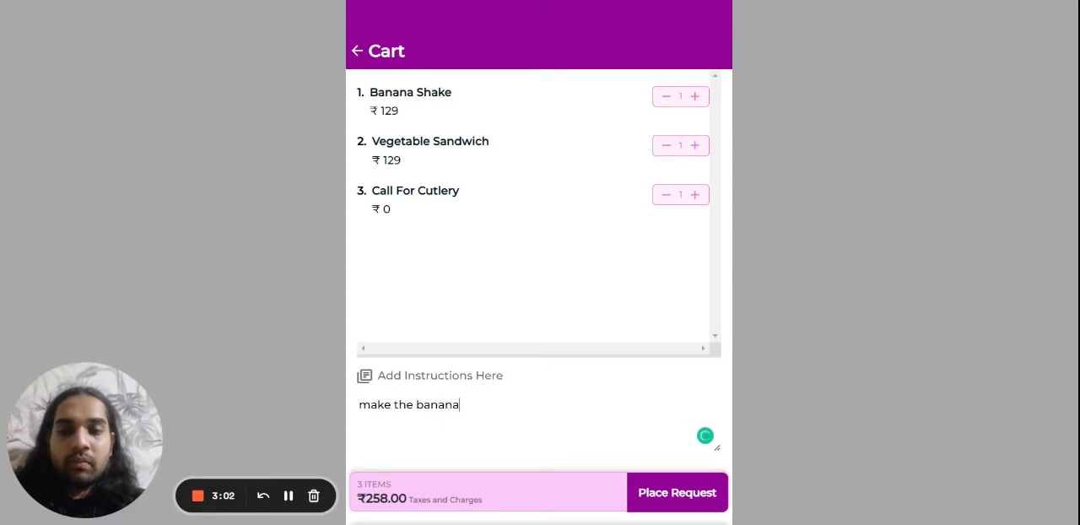
pyautogui.write('milshak')
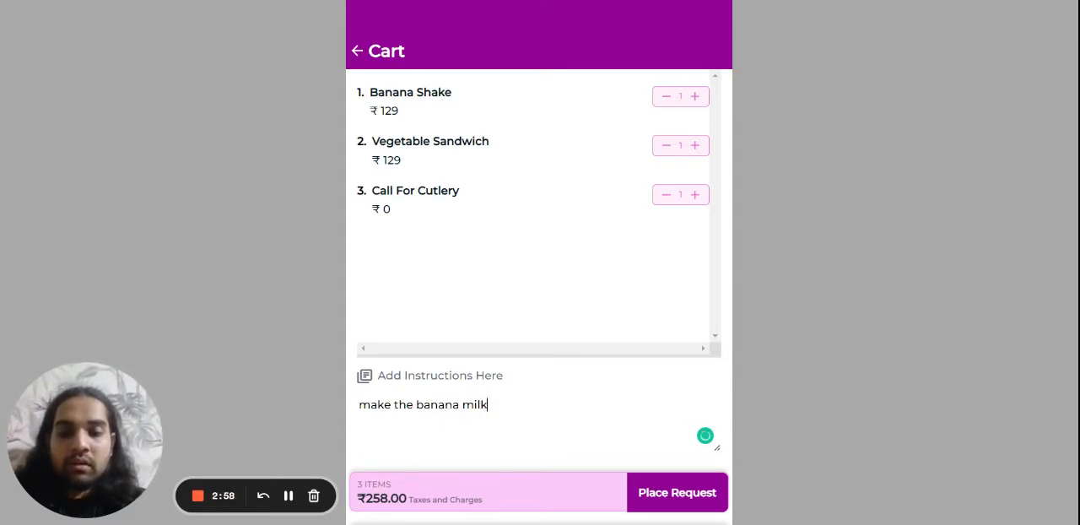
pyautogui.write('shake')
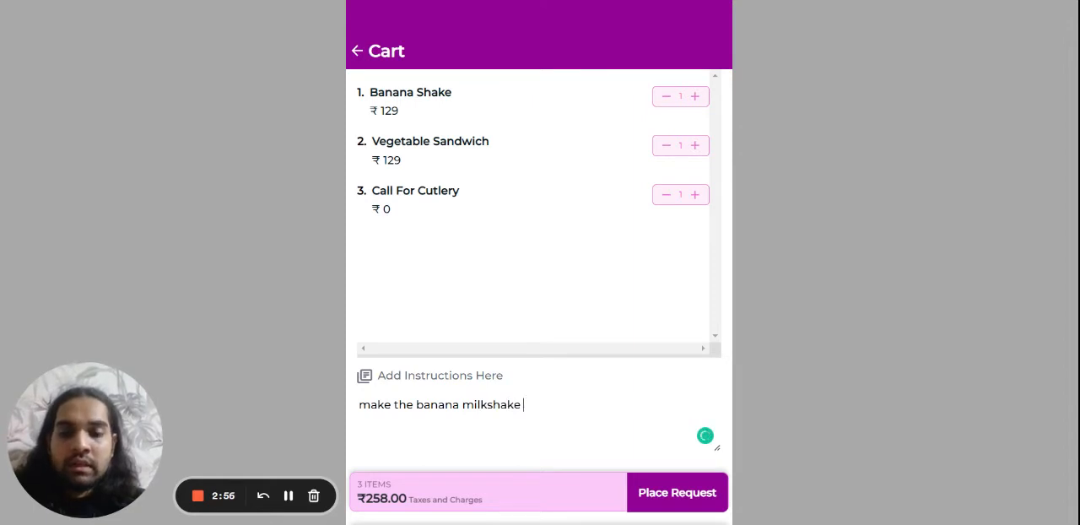
pyautogui.write('a')
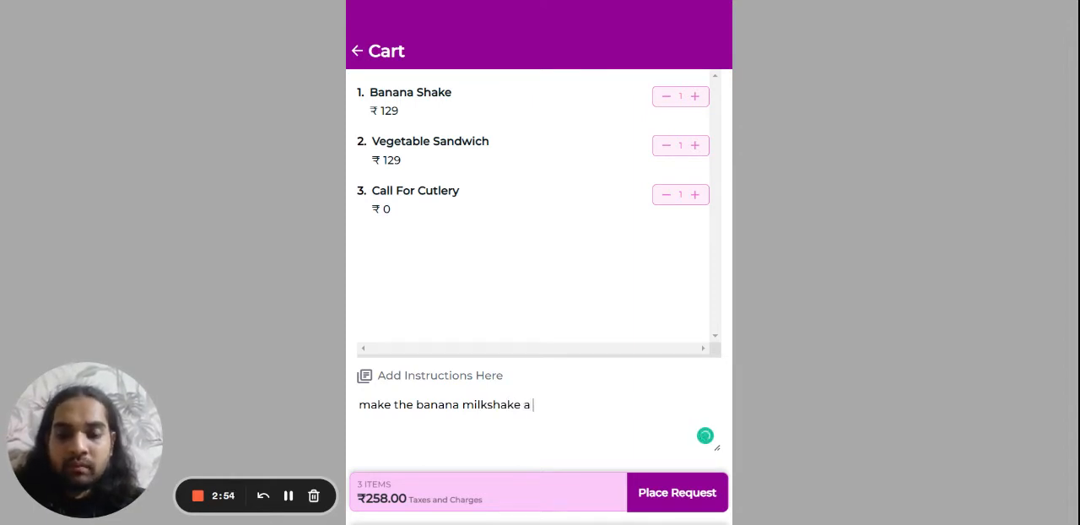
pyautogui.write('bit sweeter and')
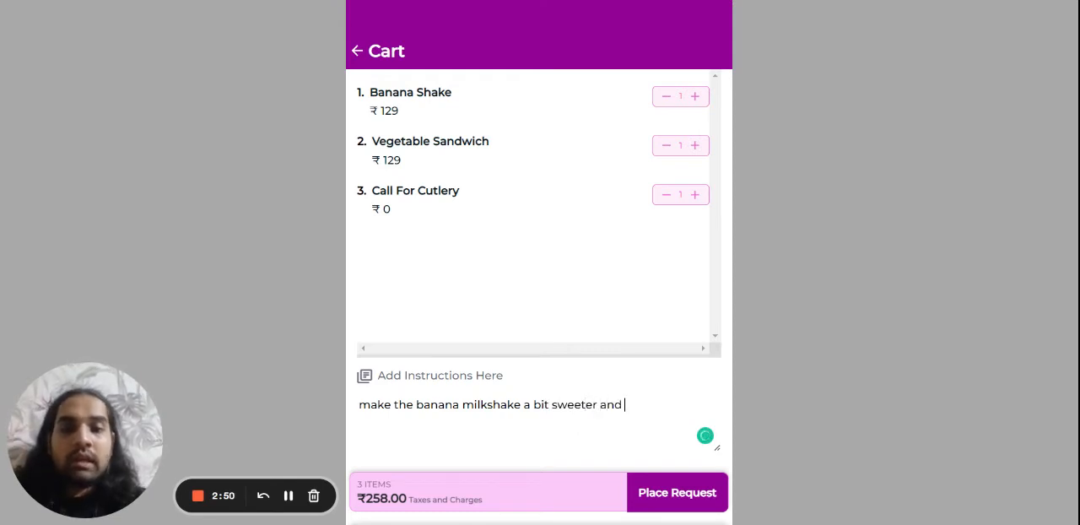
pyautogui.write('the vegetab')
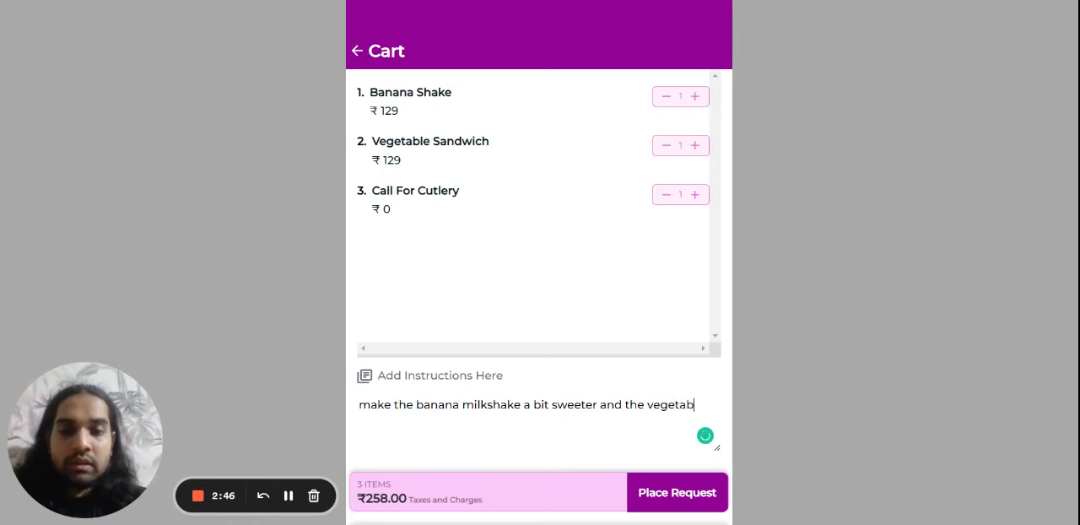
pyautogui.write('le')
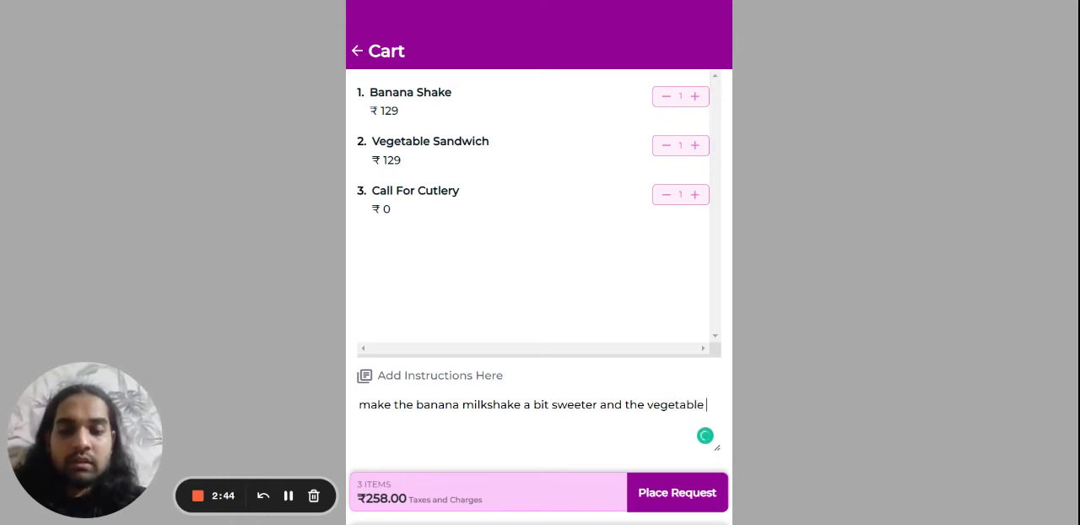
pyautogui.write('sandwich')
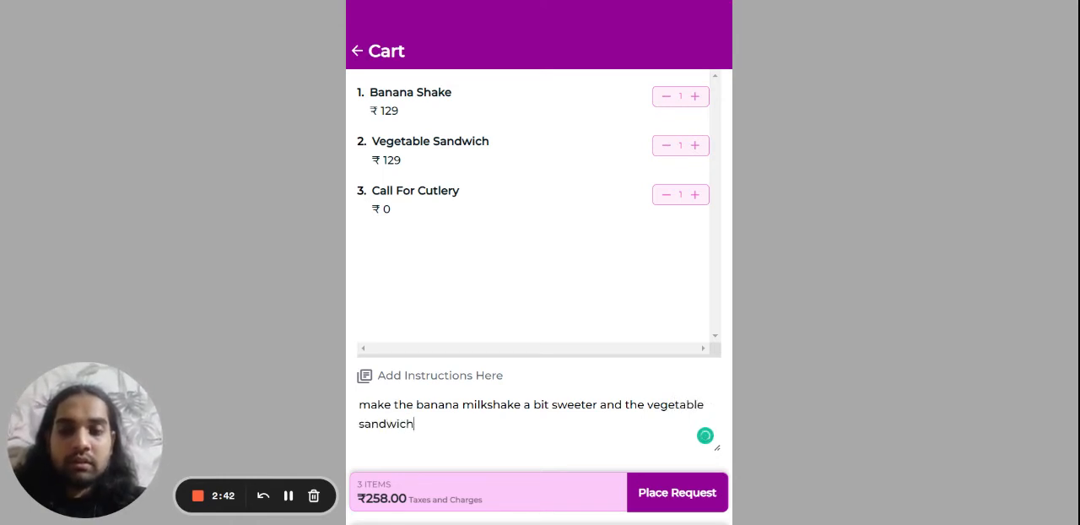
pyautogui.write('spicer')
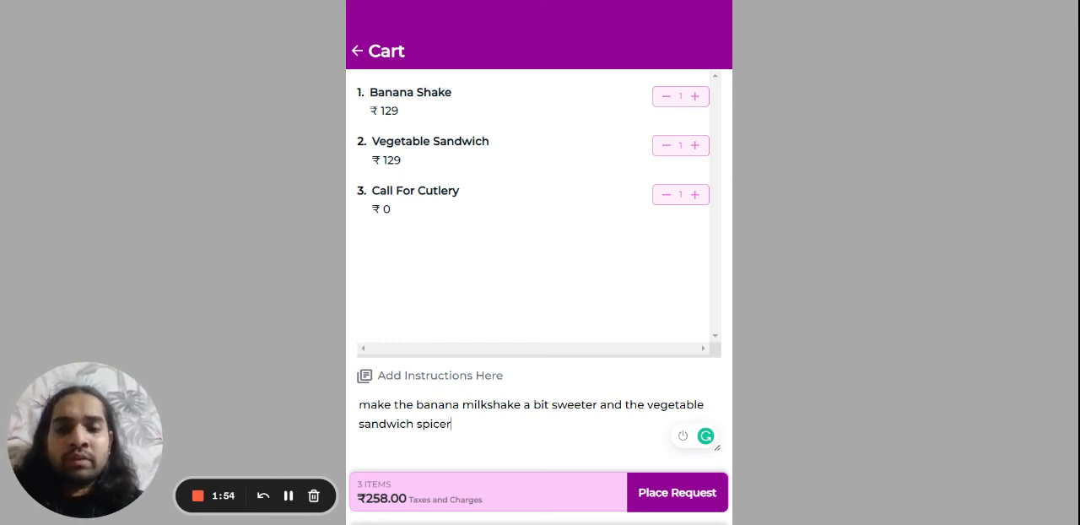
pyautogui.moveTo(503, 390)
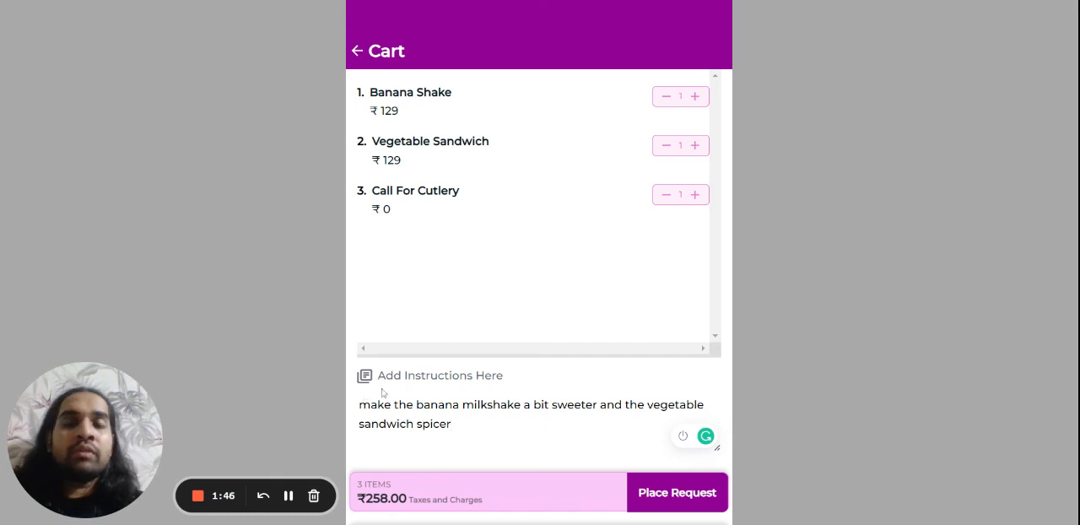
pyautogui.moveTo(573, 319)
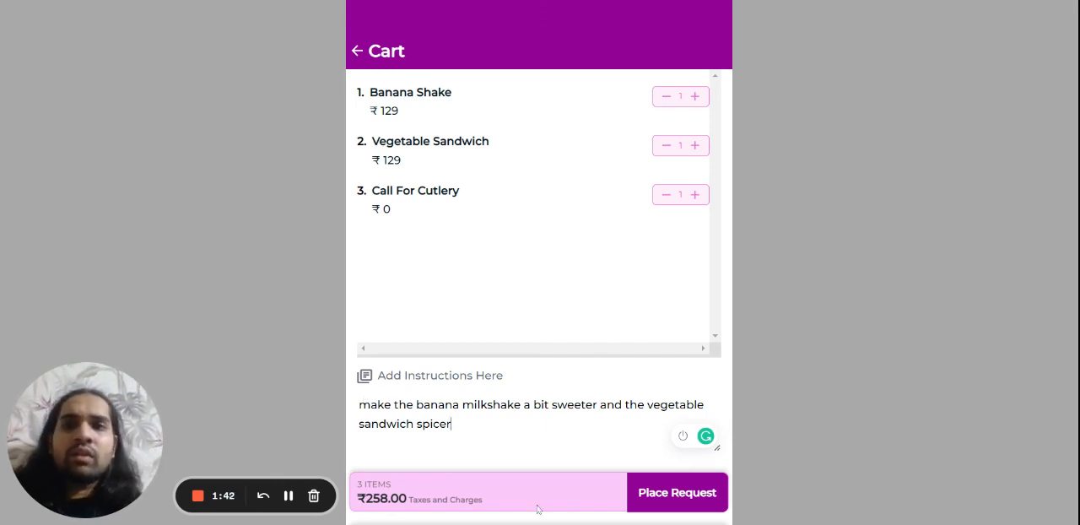
pyautogui.moveTo(802, 459)
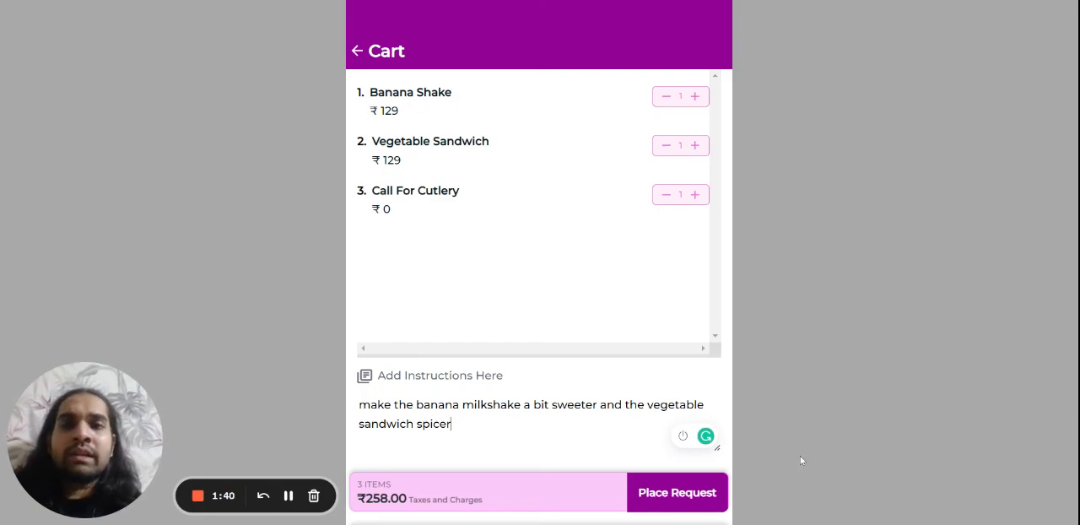